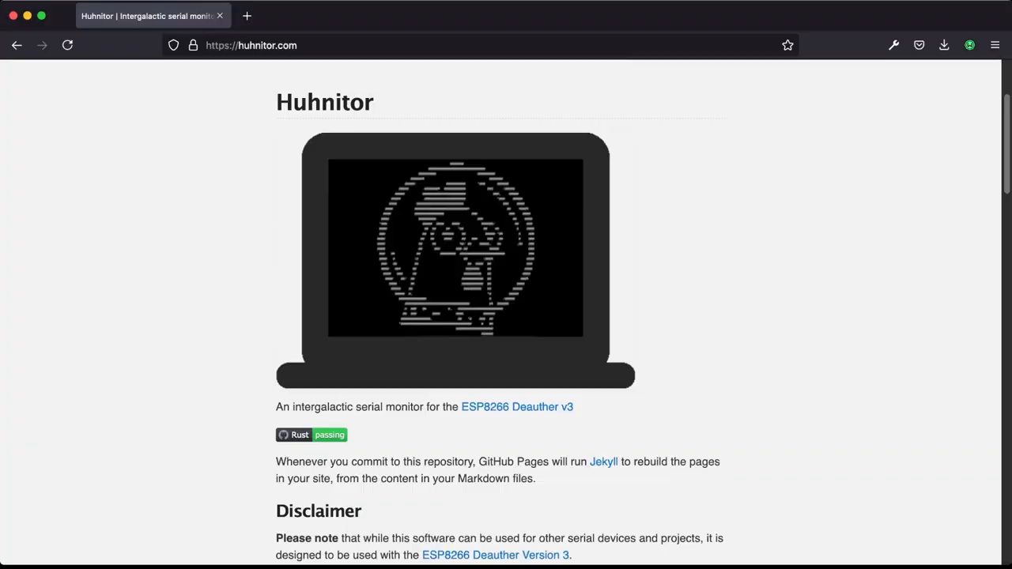
Step: Scroll down the Huhnitor page and follow the ESP8266 Deauther Version 3 link to GitHub
scroll("down", 3)
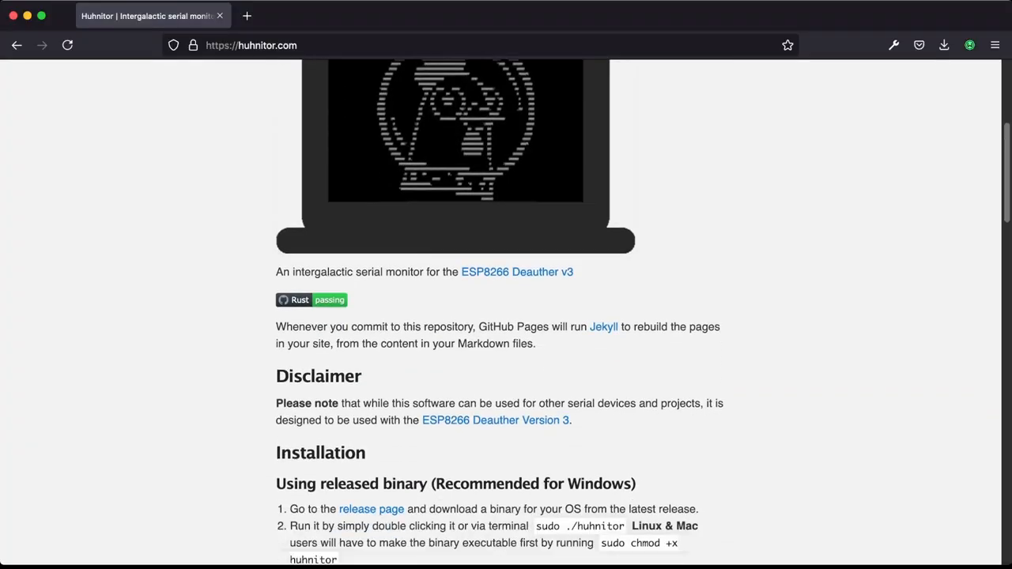
scroll("down", 3)
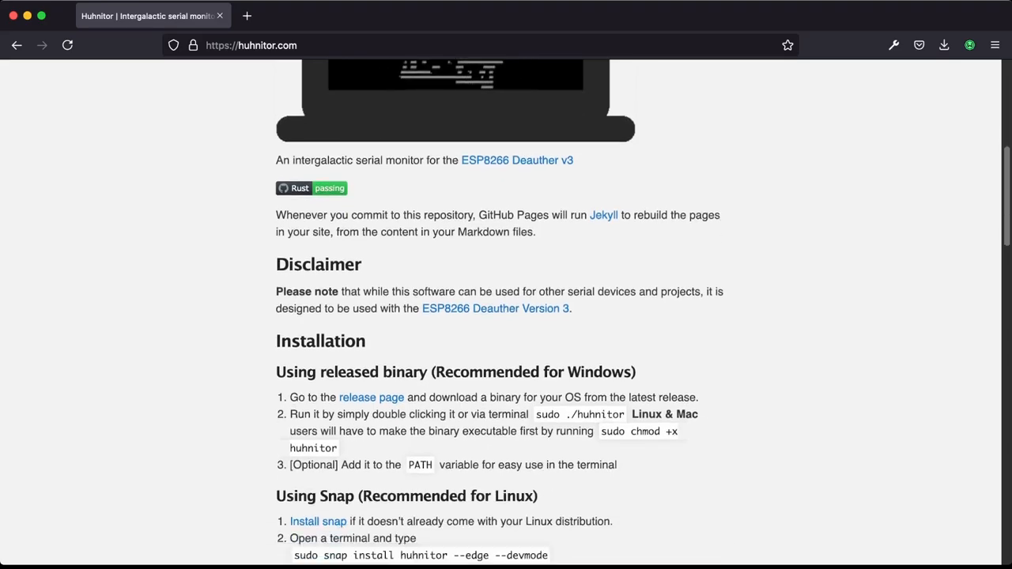
scroll("down", 3)
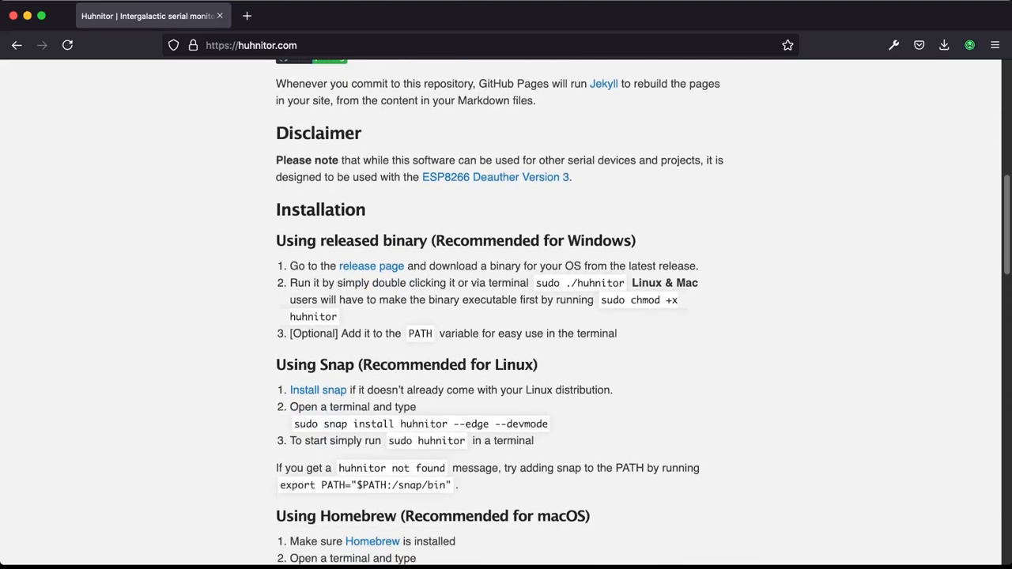
scroll("down", 3)
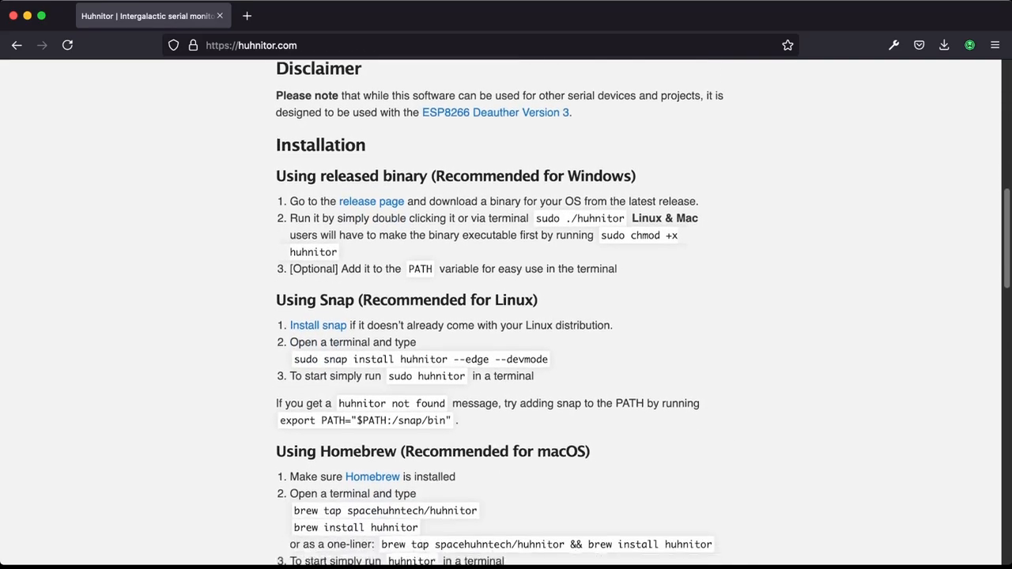
left_click(496, 113)
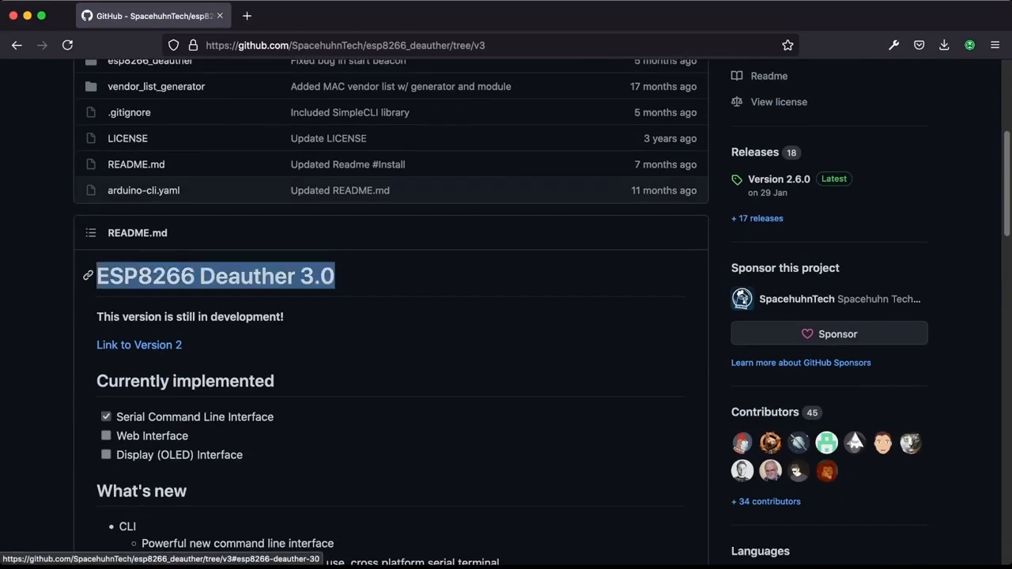
Step: Scroll through the Deauther 3.0 README's What's new list of CLI, attack and scan features
scroll("down", 3)
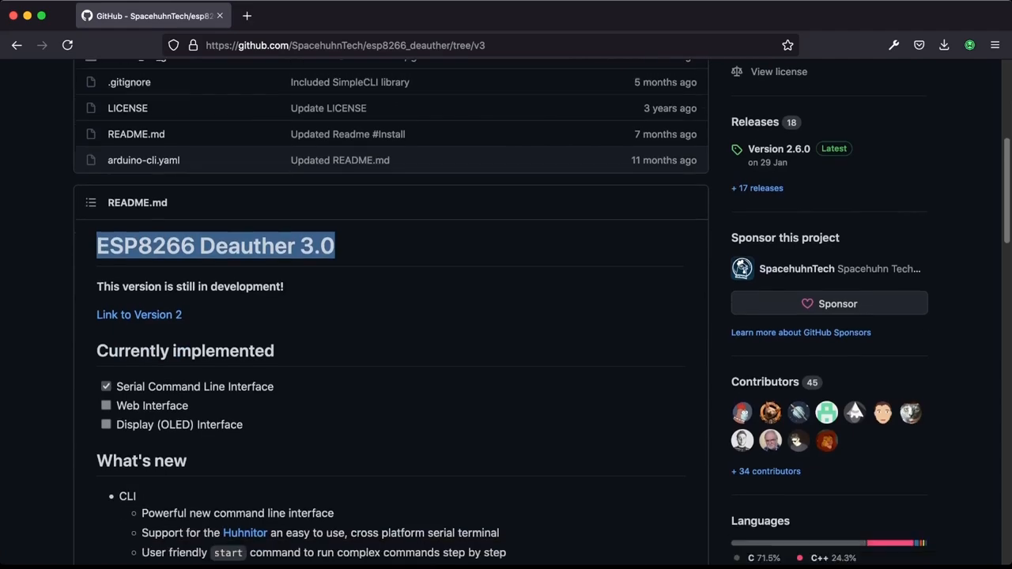
scroll("down", 3)
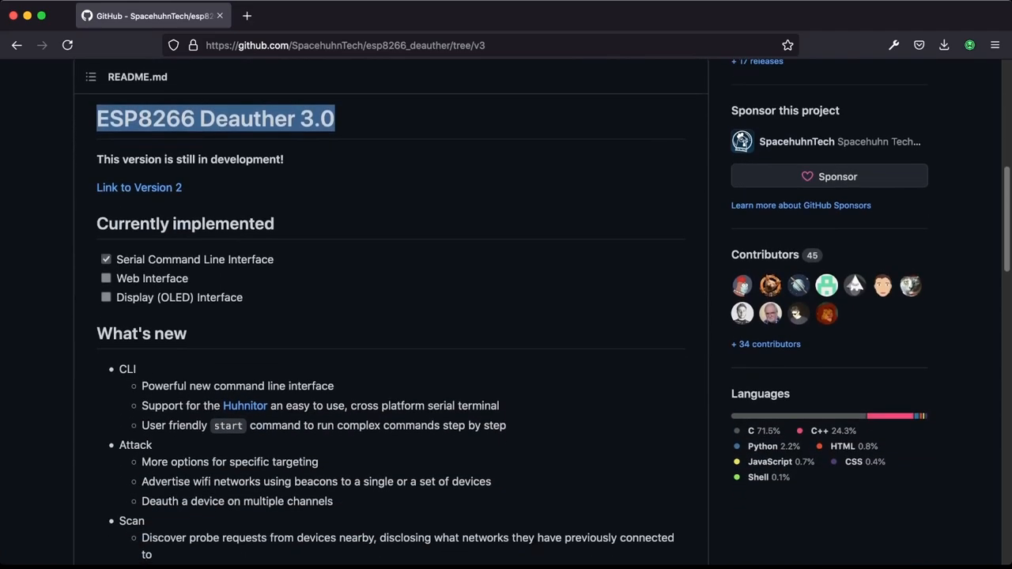
scroll("down", 3)
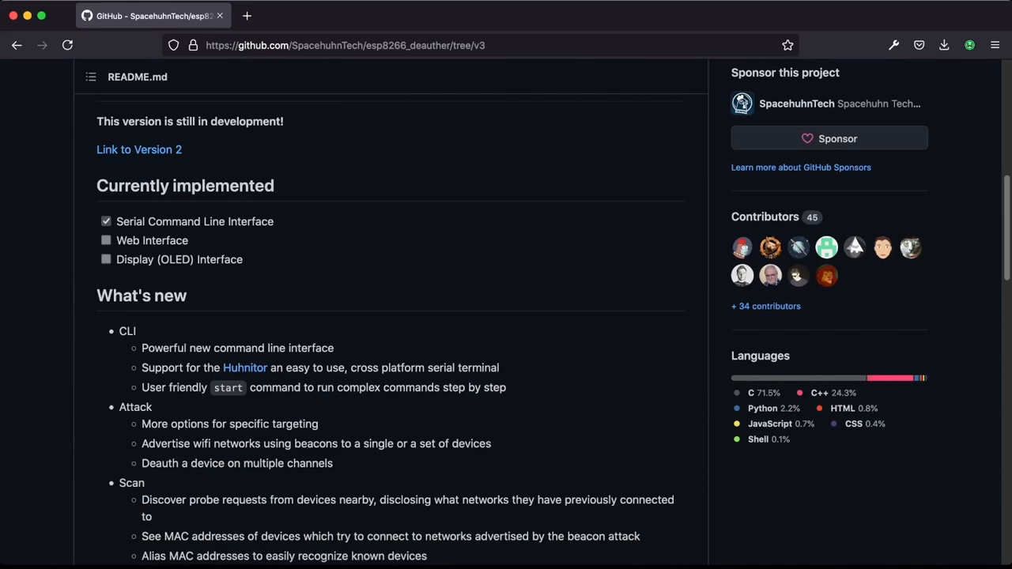